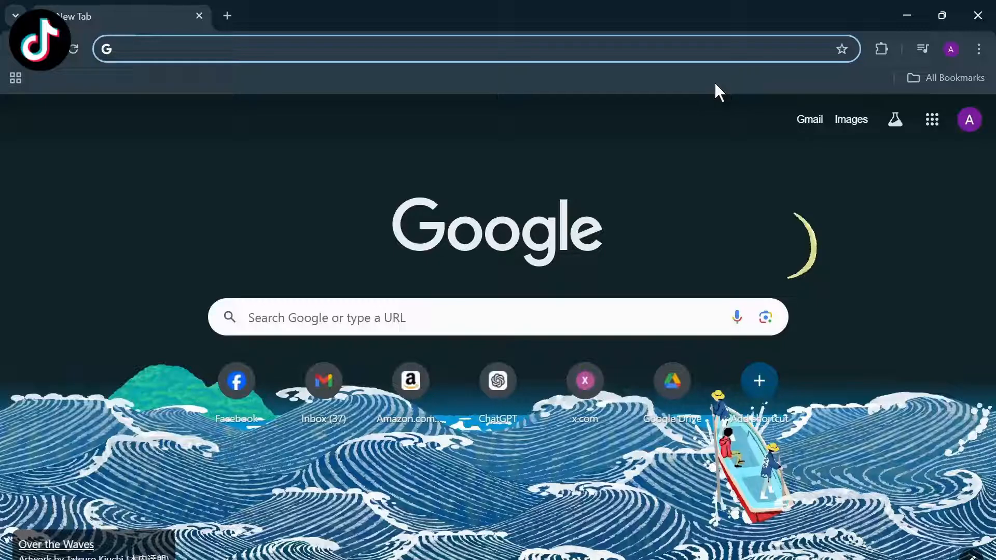
Step: Close the TikTok - Make Your Day tab and open TikTok LIVE Center at livecenter.tiktok.com
type("titk")
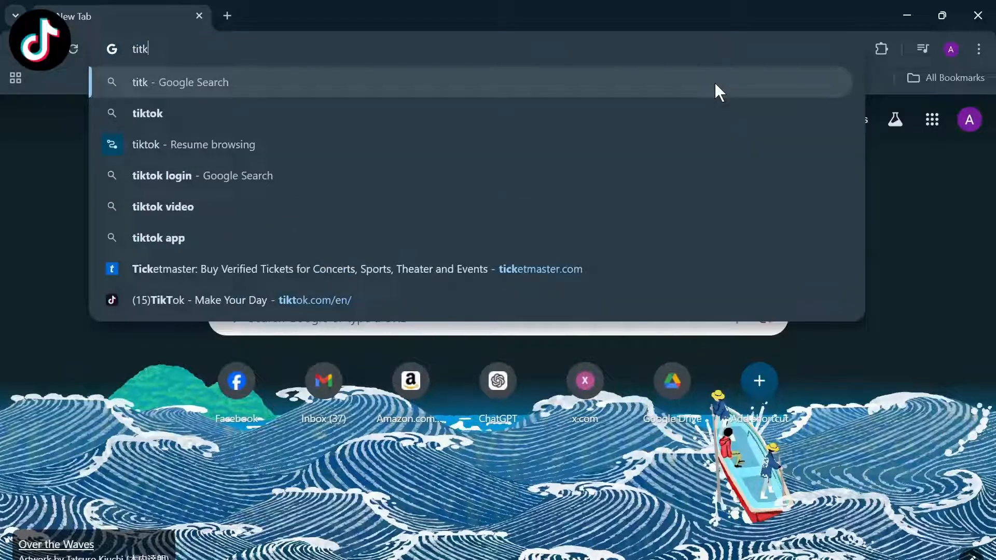
mouse_move(621, 302)
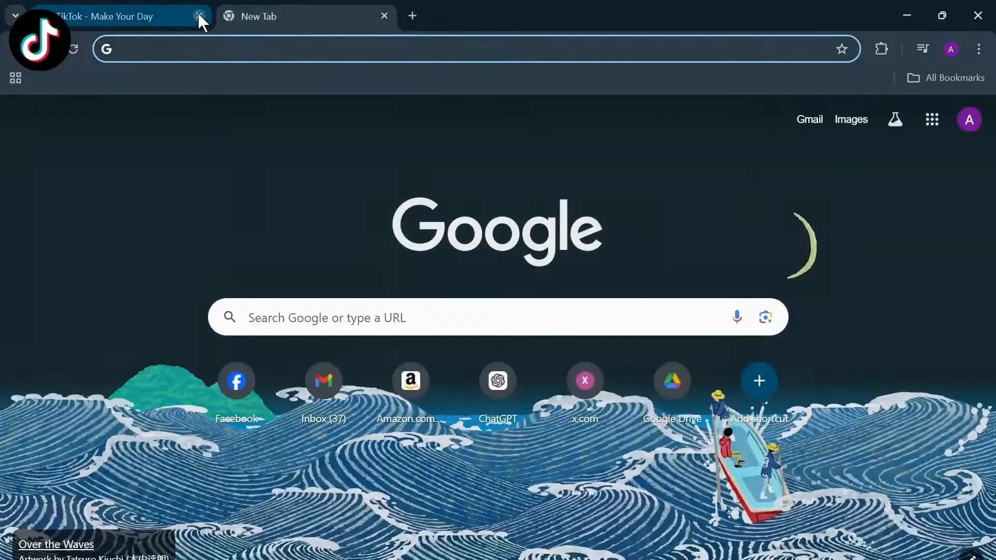
left_click(200, 16)
type("live")
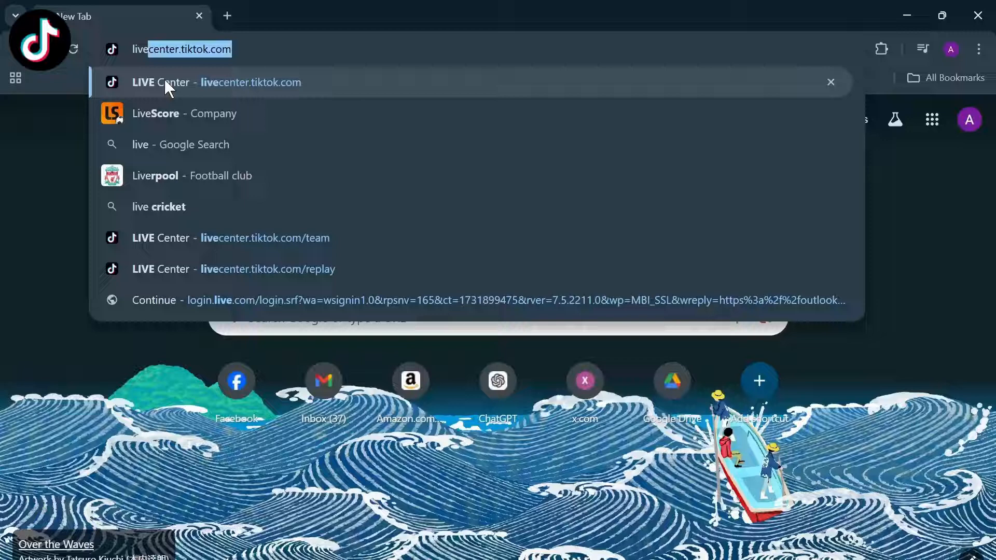
left_click(216, 82)
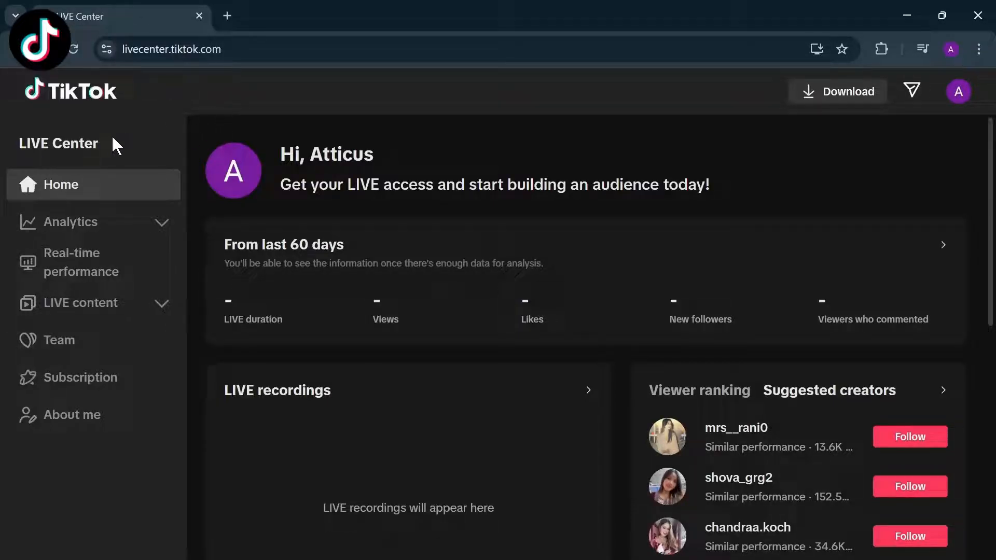
Step: Scroll through the LIVE Center Home dashboard, then close that tab, leaving a New Tab page
double_click(57, 143)
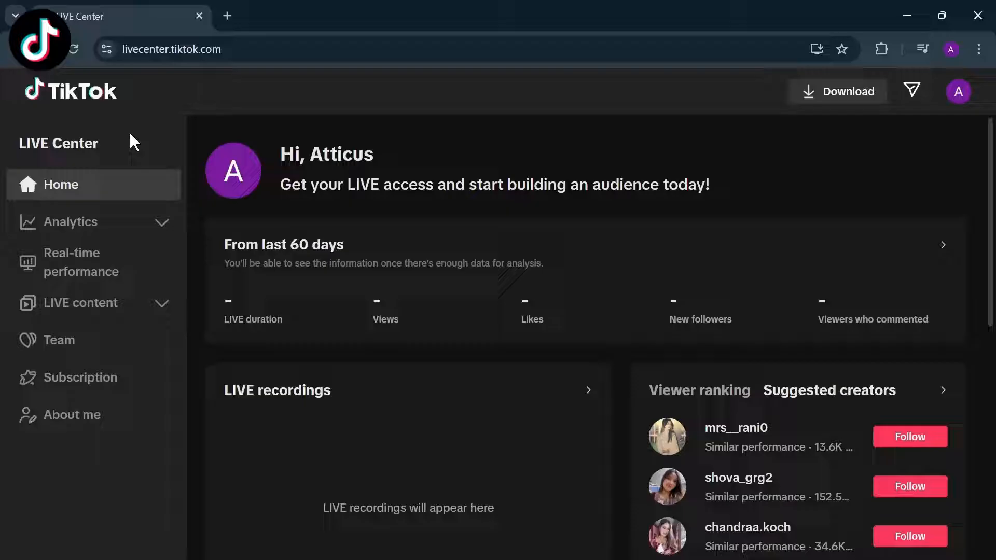
mouse_move(41, 206)
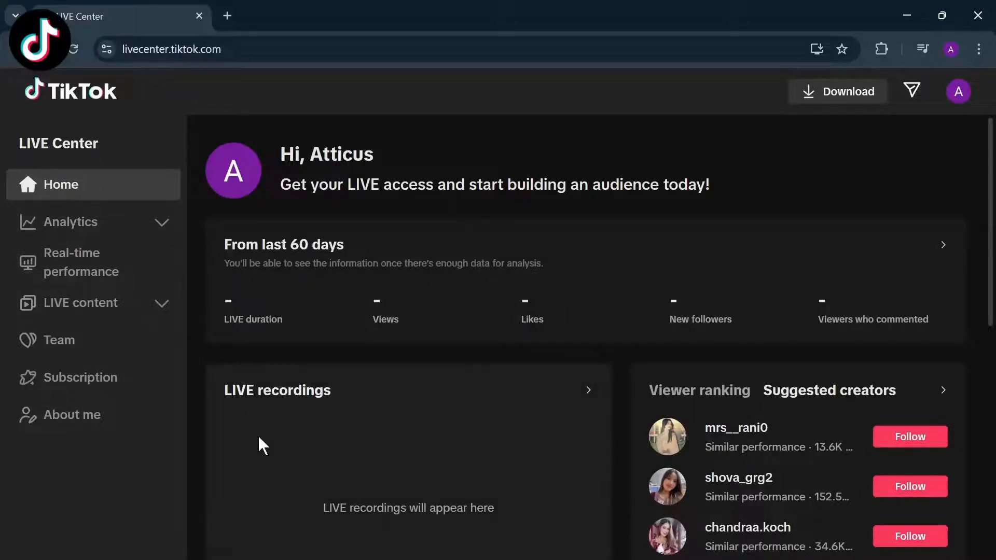
scroll("down", 3)
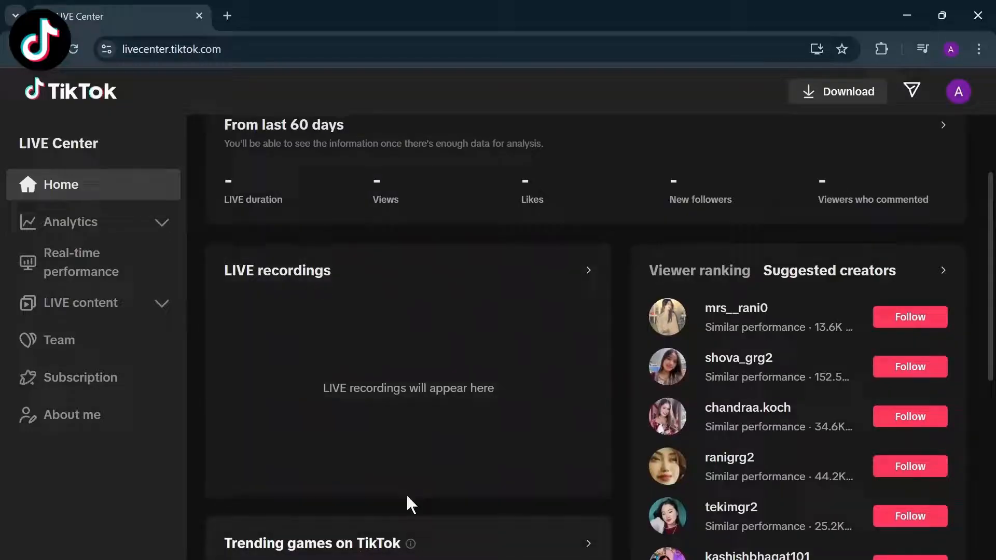
mouse_move(200, 434)
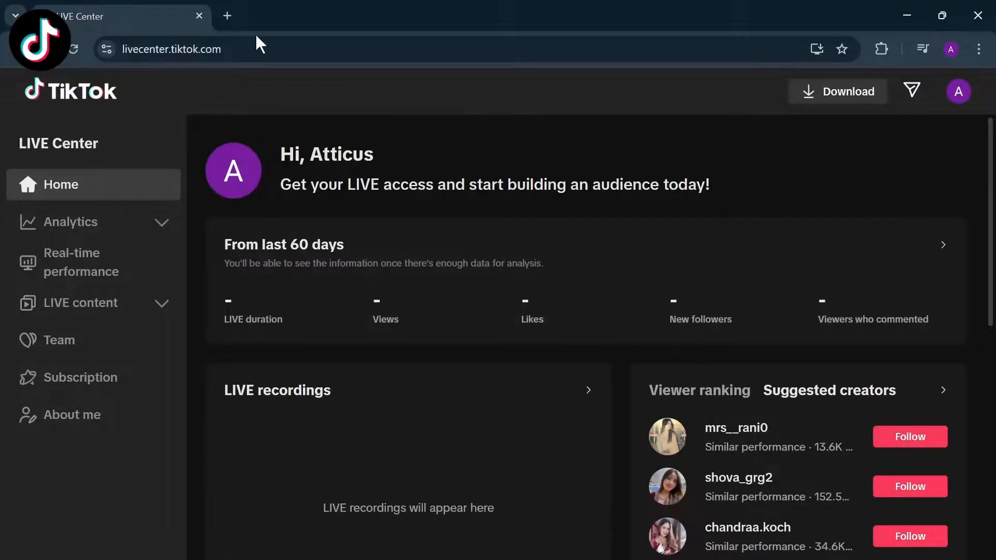
left_click(227, 15)
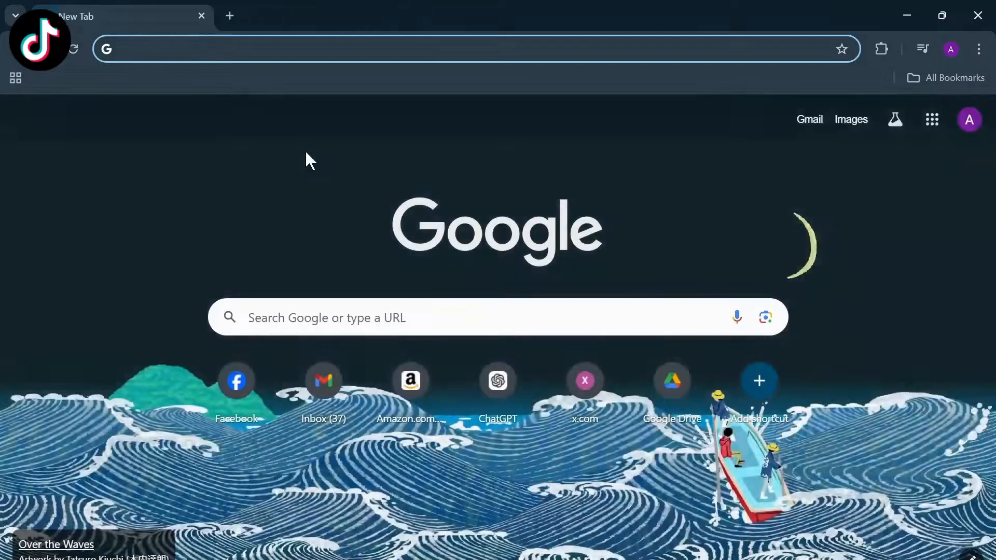